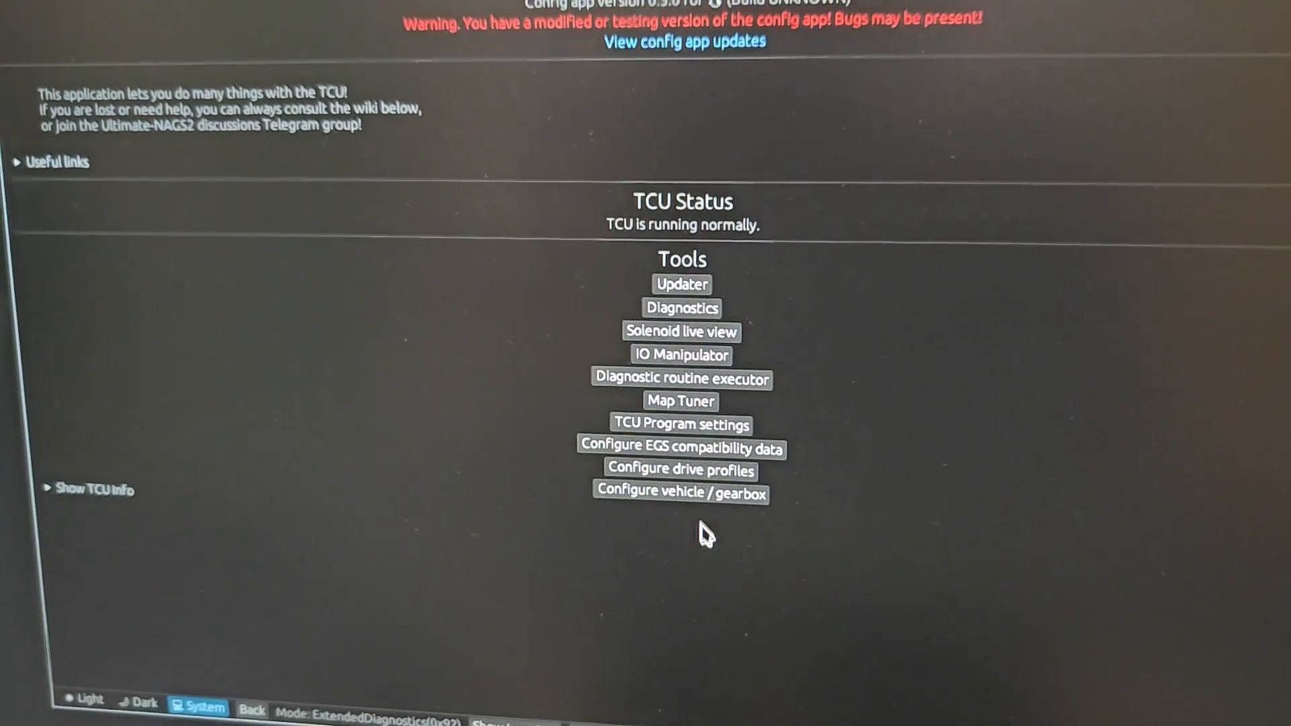
{"action": "left_click", "coordinate": [681, 492]}
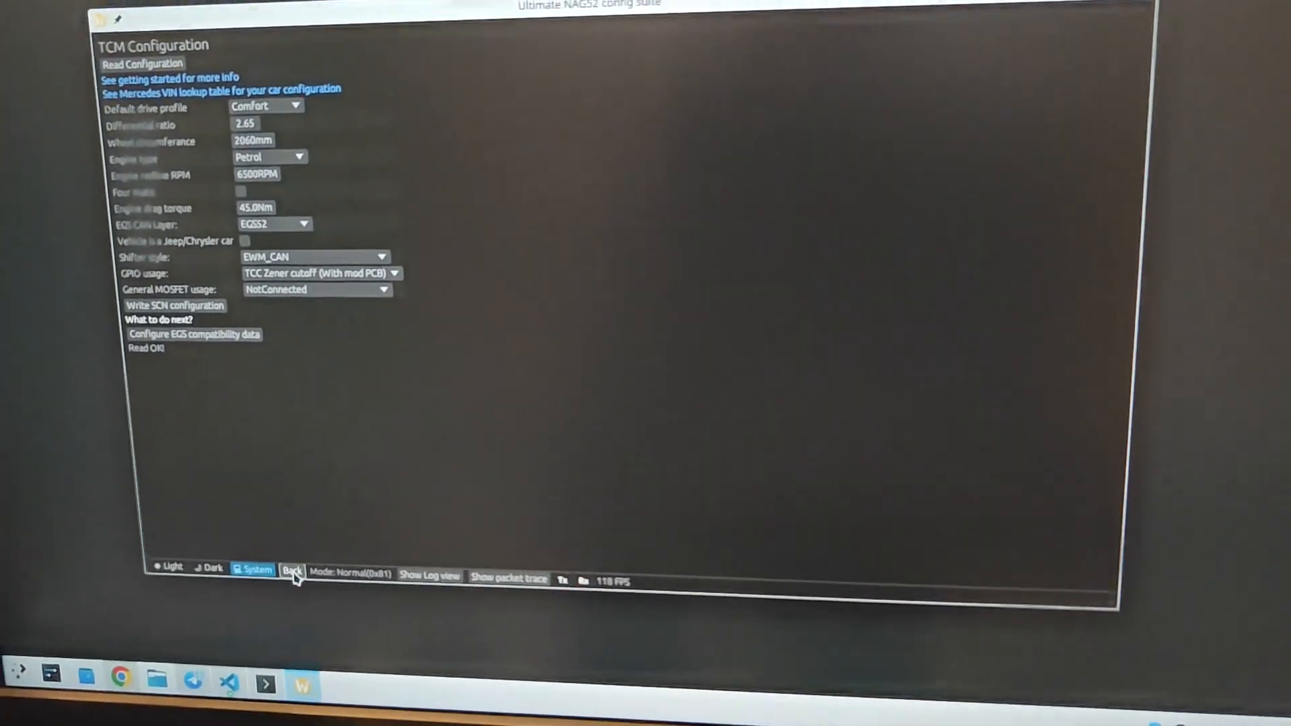
{"action": "left_click", "coordinate": [292, 573]}
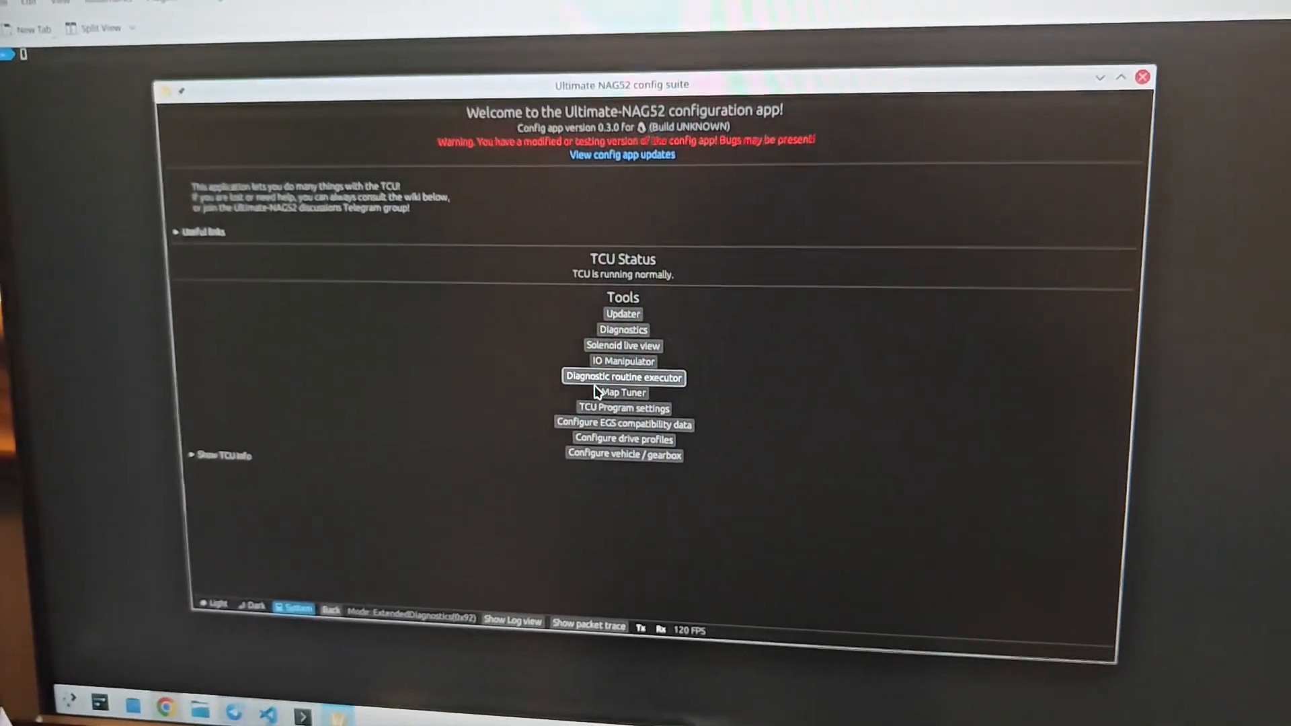